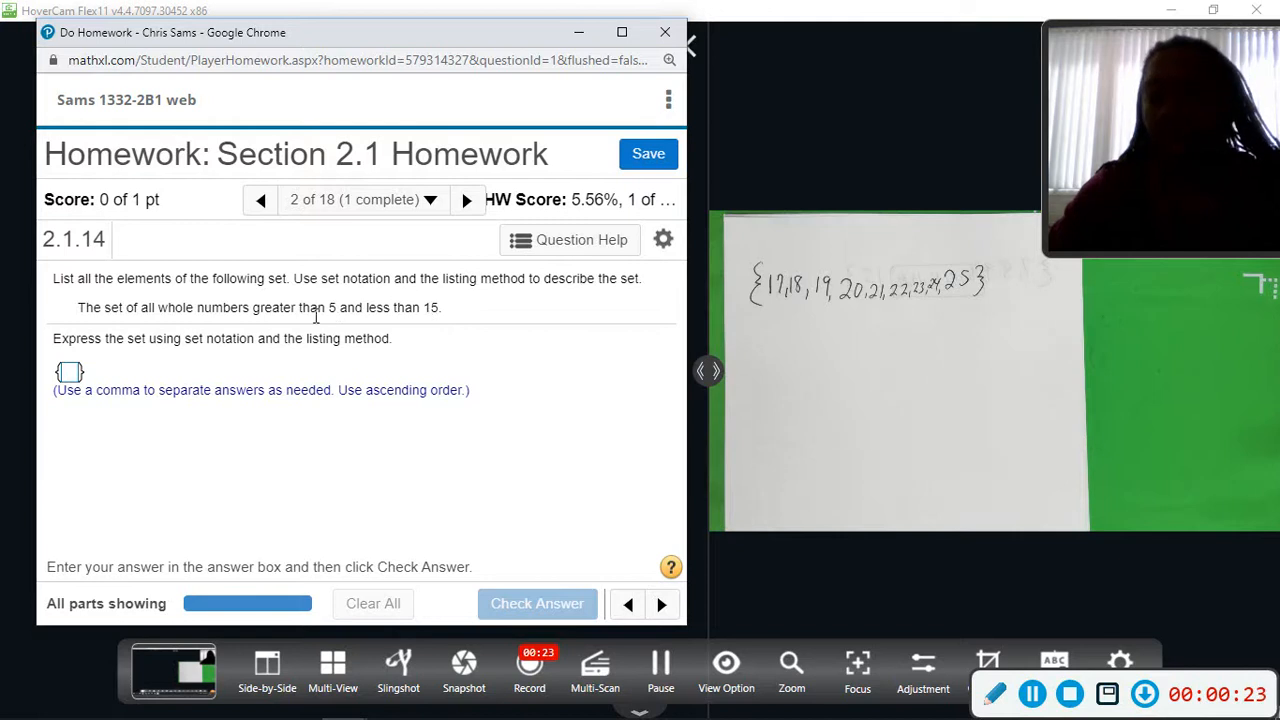
{"action": "mouse_move", "coordinate": [338, 312]}
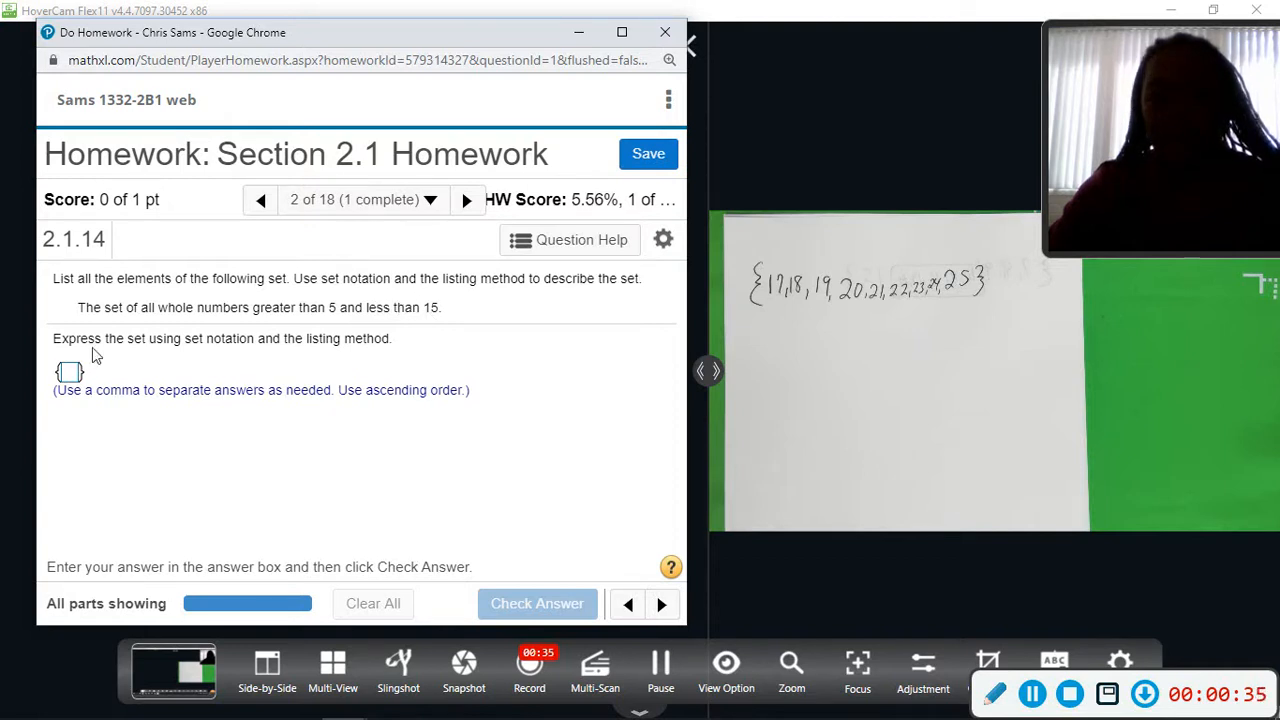
{"action": "mouse_move", "coordinate": [100, 378]}
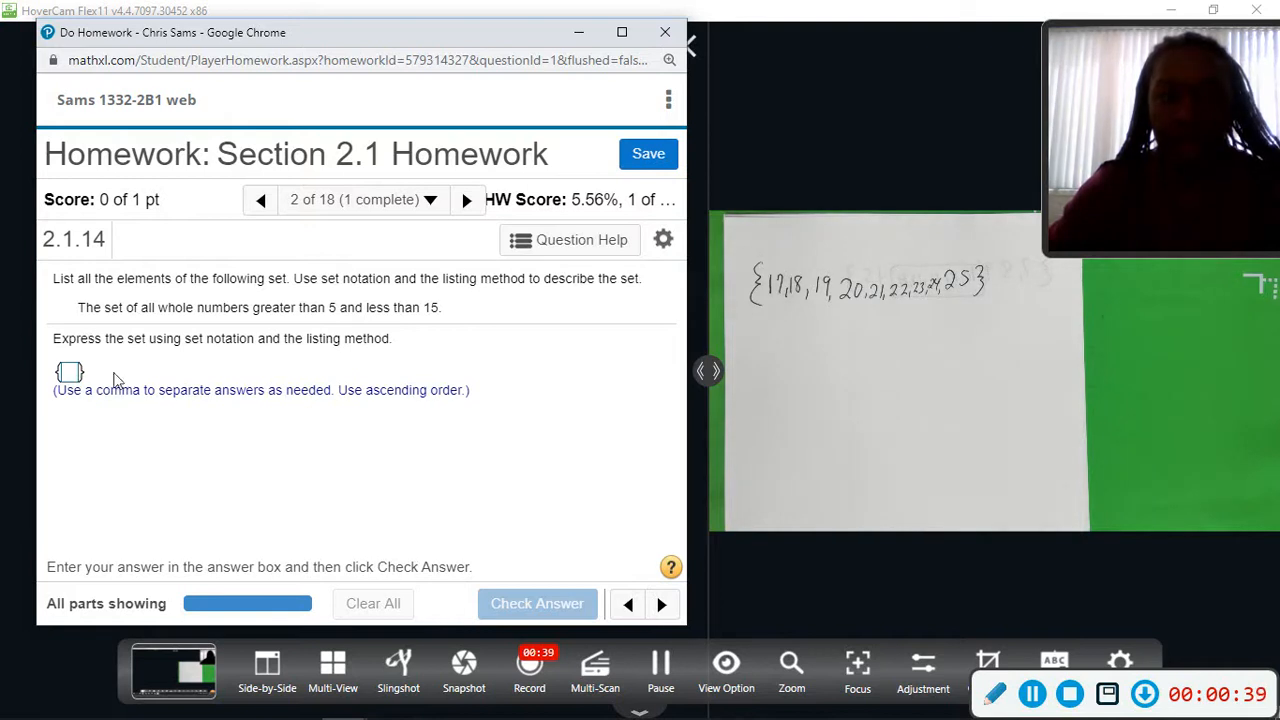
{"action": "mouse_move", "coordinate": [170, 368]}
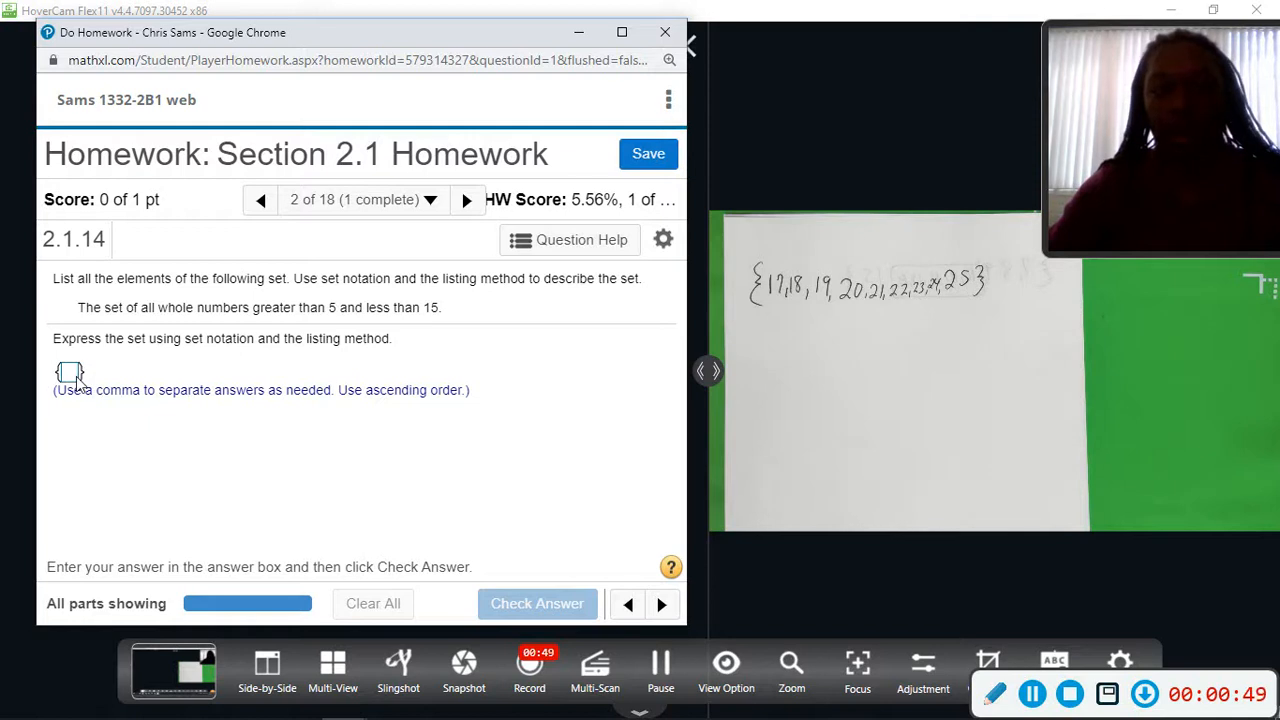
Enter 6 as the first element inside the set-notation braces.
{"action": "left_click", "coordinate": [69, 372]}
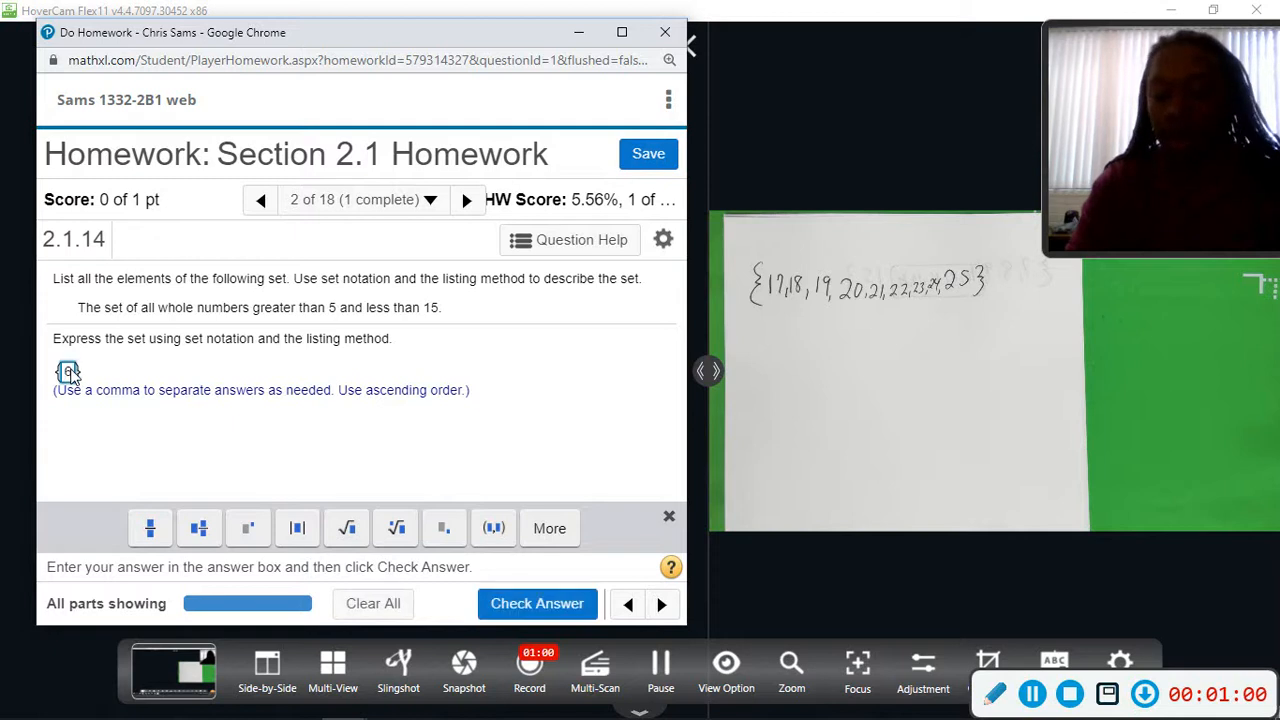
{"action": "type", "text": "6"}
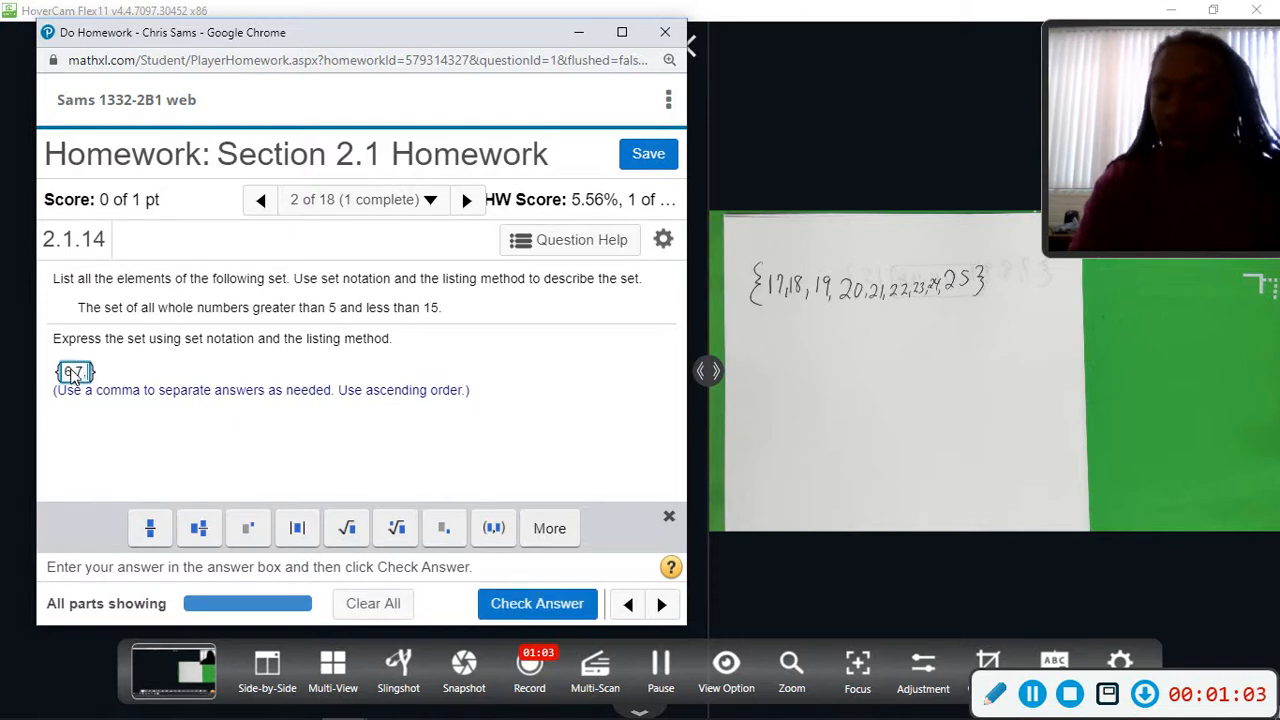